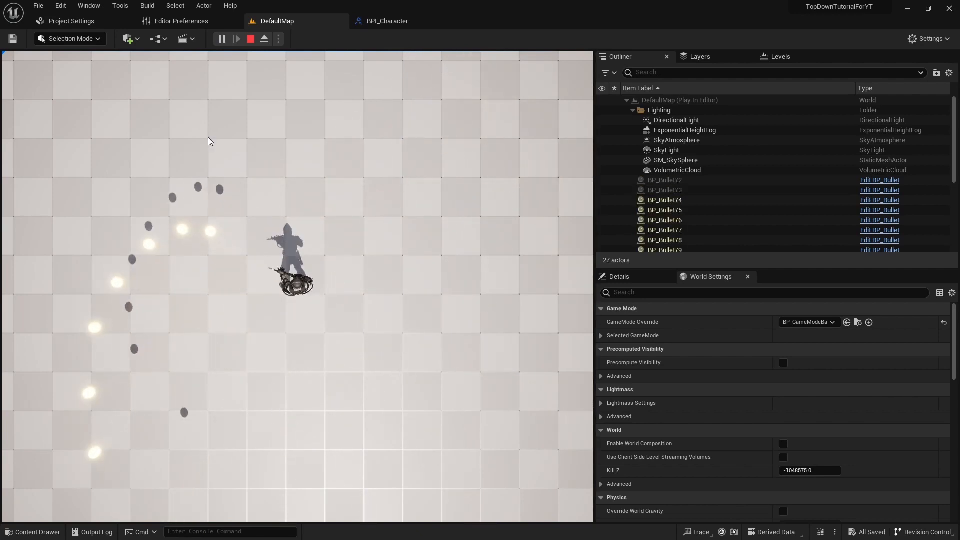
Step: Stop the Play-in-Editor test and return to the level editor
{"action": "left_click", "coordinate": [250, 39]}
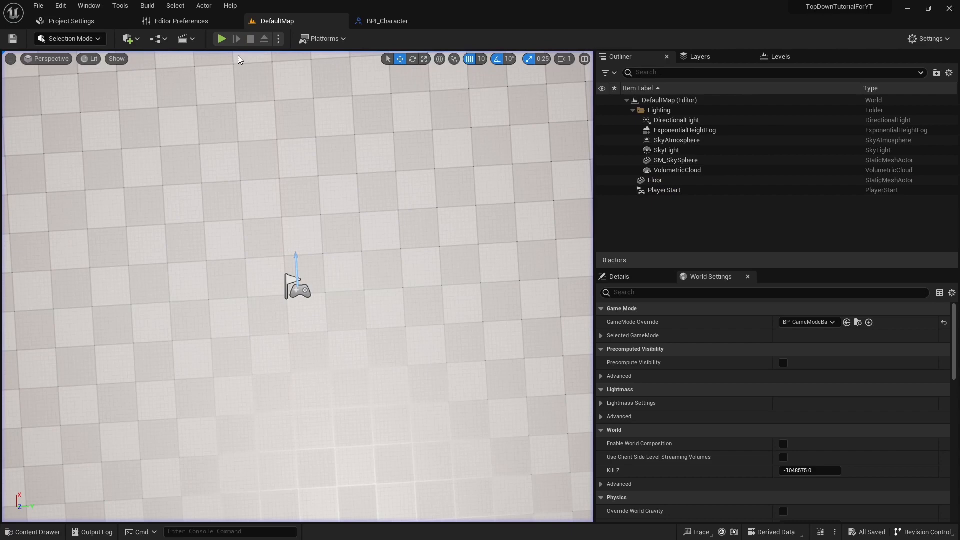
Step: Add a SetIsAimPose function with Boolean input IsAimPose to BPI_Character, then move to ABP_Character
{"action": "left_click", "coordinate": [387, 21]}
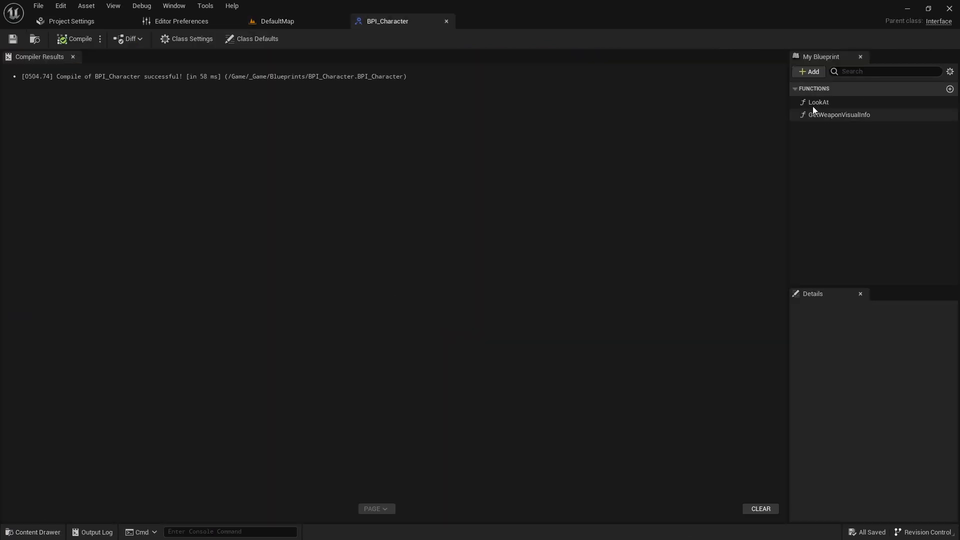
{"action": "left_click", "coordinate": [949, 89]}
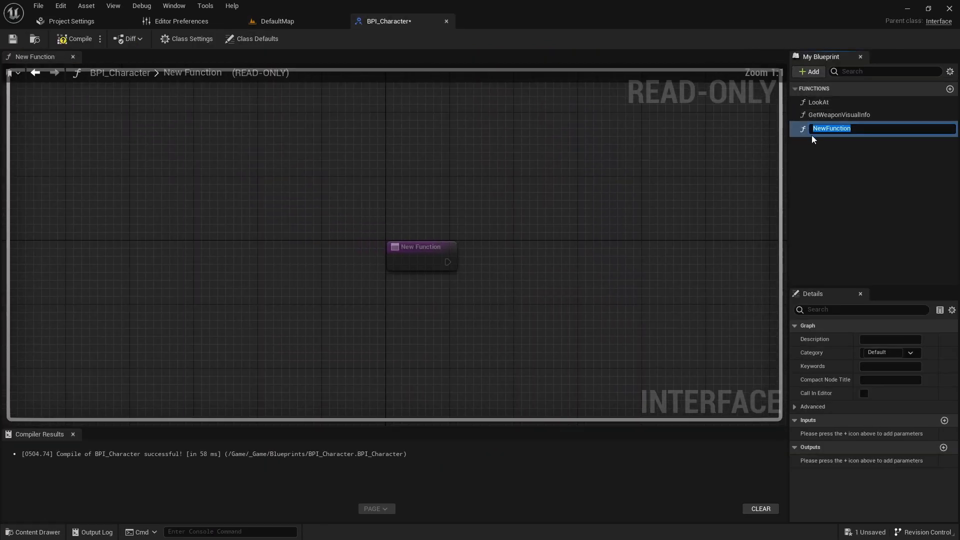
{"action": "type", "text": "SetIs"}
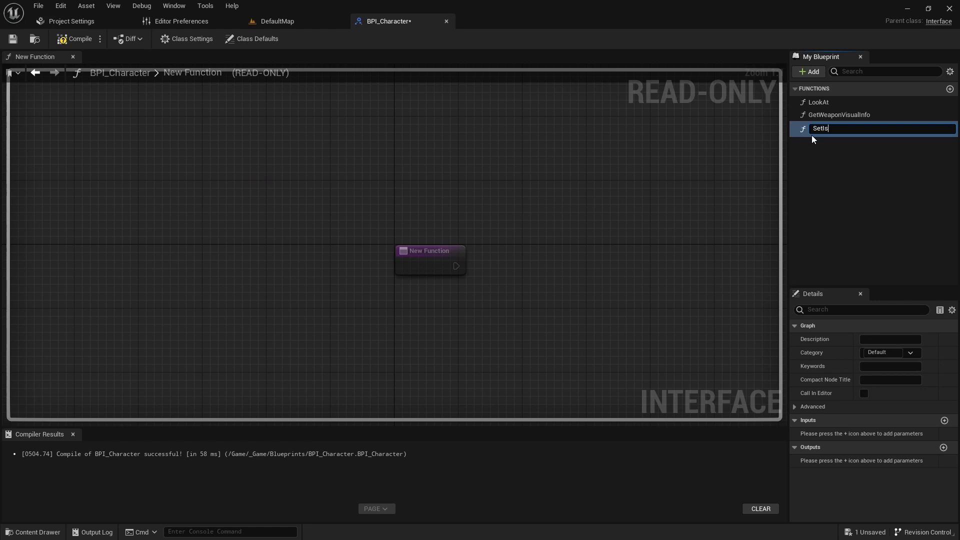
{"action": "type", "text": "AimPose"}
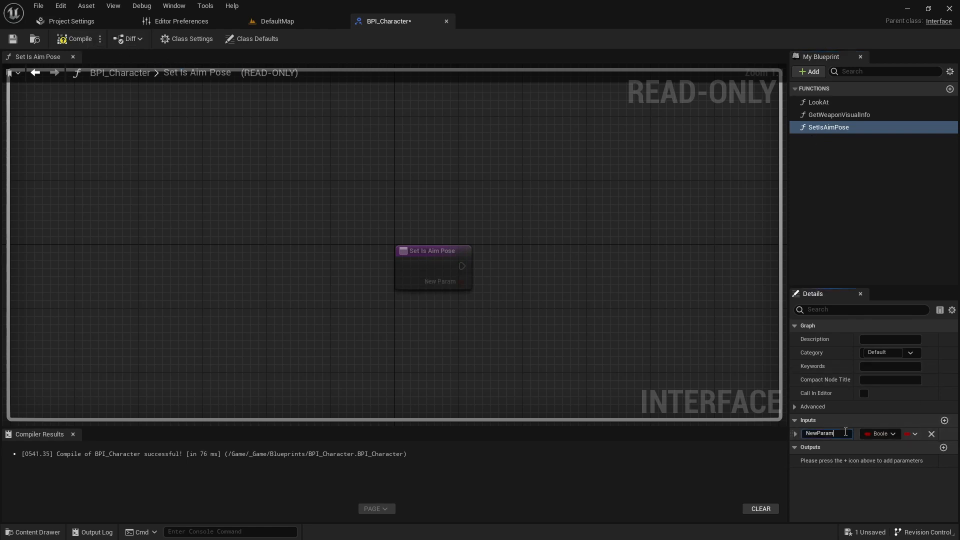
{"action": "type", "text": "IsAimPose"}
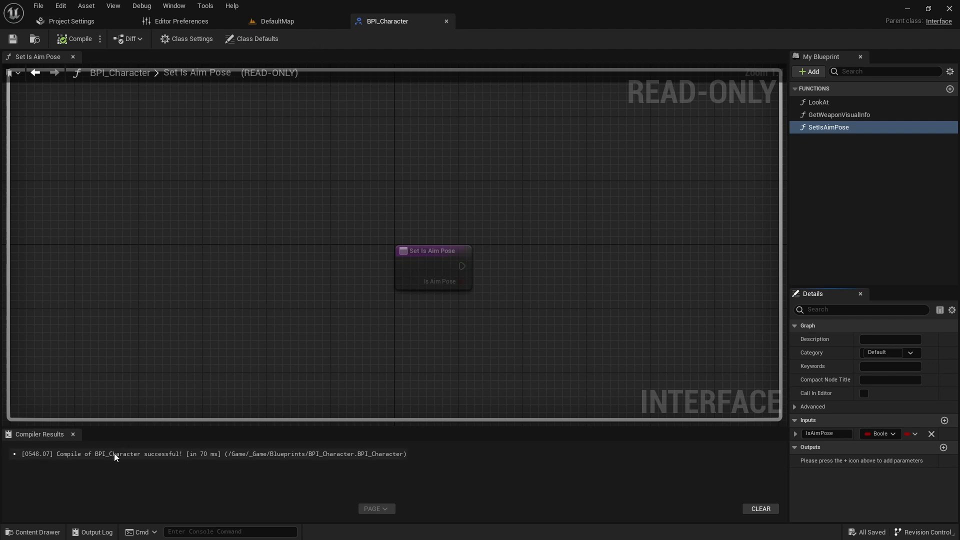
{"action": "left_click", "coordinate": [36, 531]}
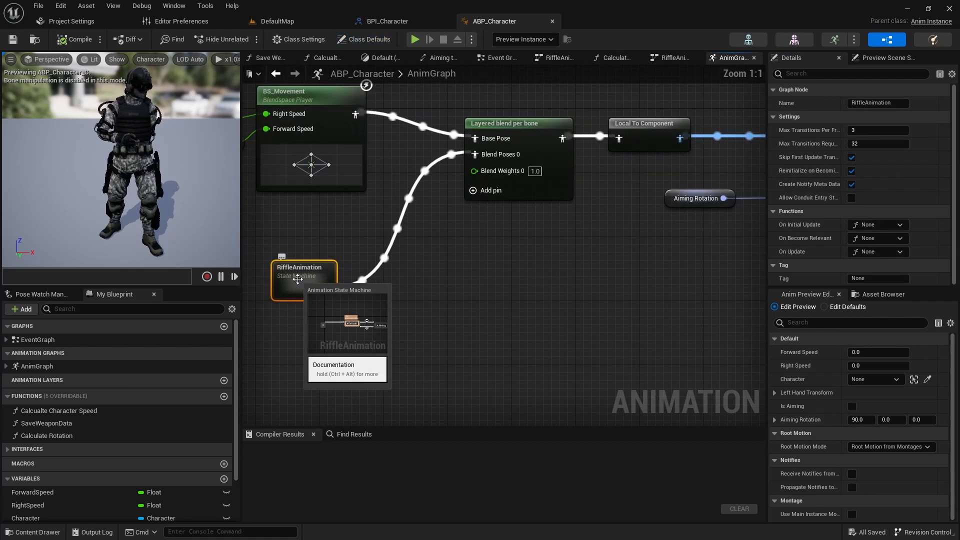
Step: Give the RiffleAnimation Default/Aiming transitions the On Aim Enabled and On Aim Disabled custom notify events
{"action": "double_click", "coordinate": [299, 270]}
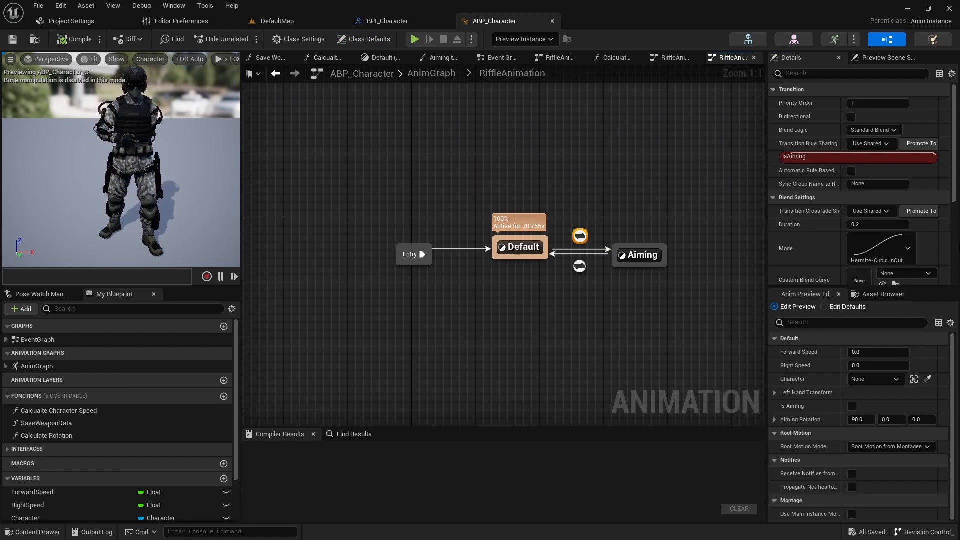
{"action": "scroll", "scroll_direction": "down", "scroll_amount": 3}
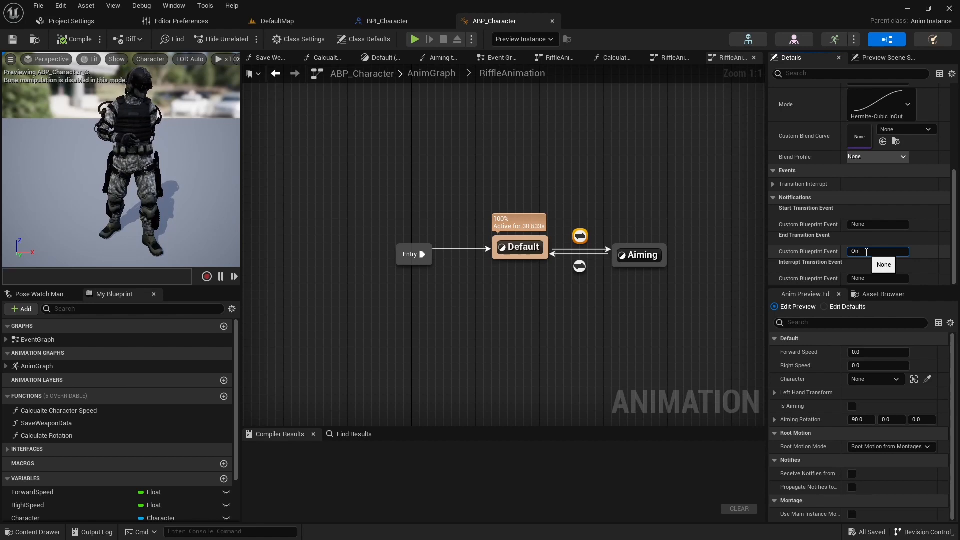
{"action": "type", "text": "On Aim Enabled"}
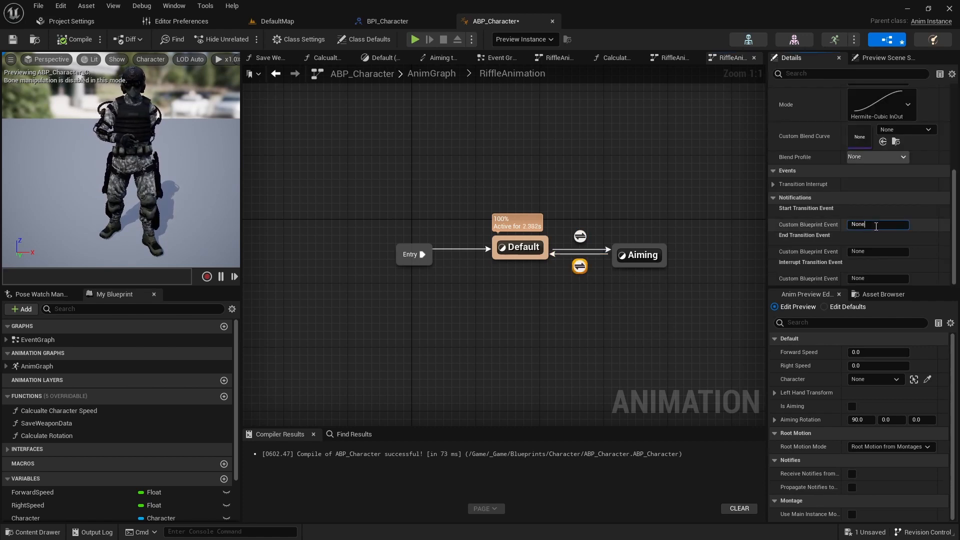
{"action": "type", "text": "OnAi"}
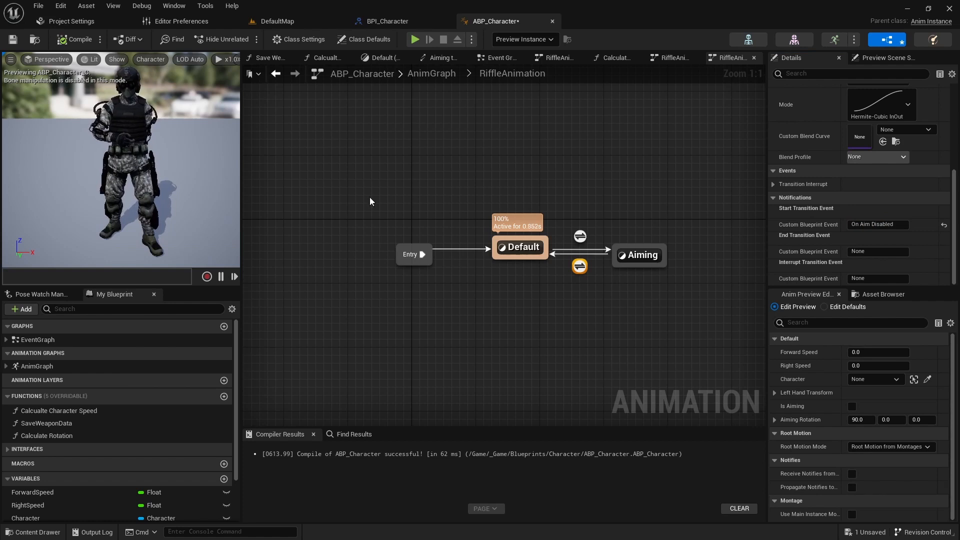
{"action": "left_click", "coordinate": [38, 339]}
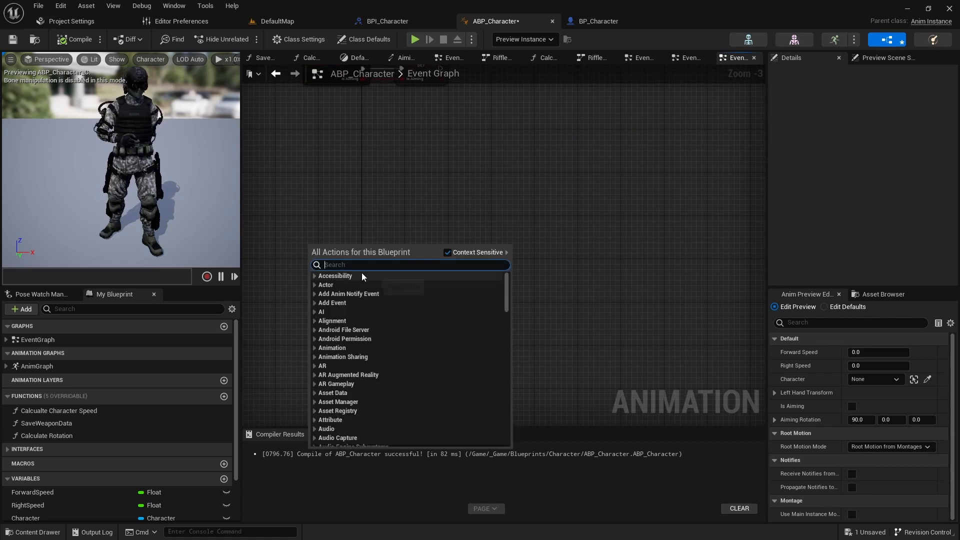
Step: Add the AnimNotify On Aim Enabled and On Aim Disabled events to the ABP Event Graph
{"action": "type", "text": "ON Aim"}
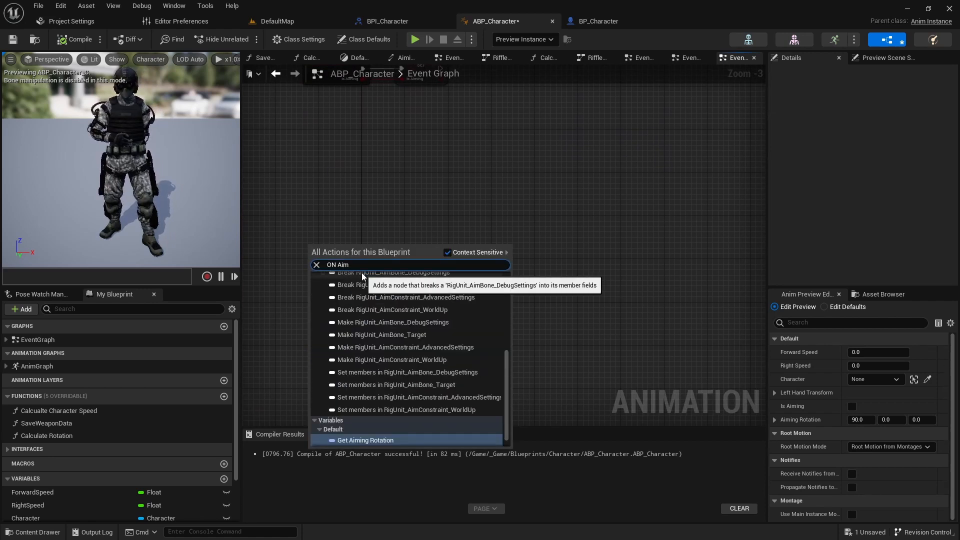
{"action": "type", "text": "S"}
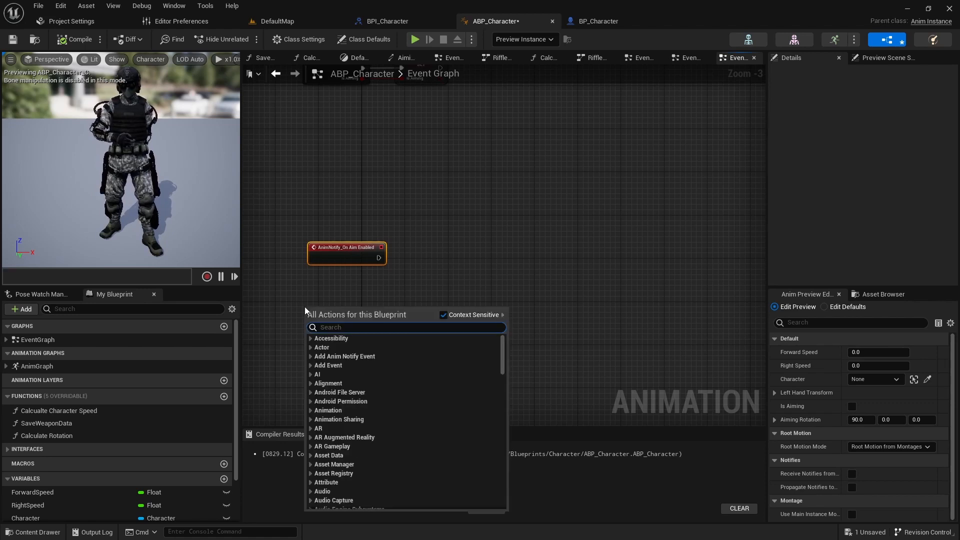
{"action": "type", "text": "On Aim D"}
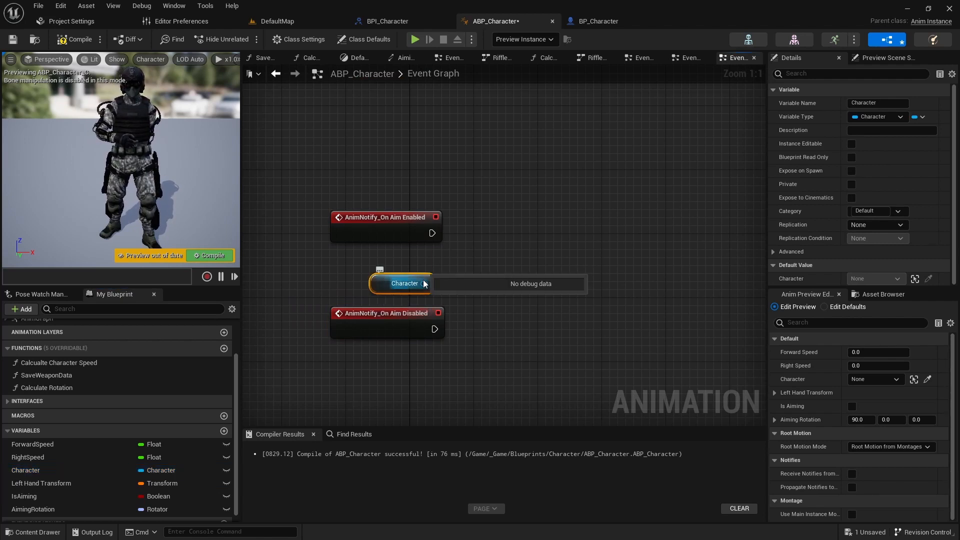
Step: Have each event call Set Is Aim Pose on Character with true and false, then compile and save
{"action": "left_click_drag", "start_coordinate": [429, 283], "coordinate": [494, 251]}
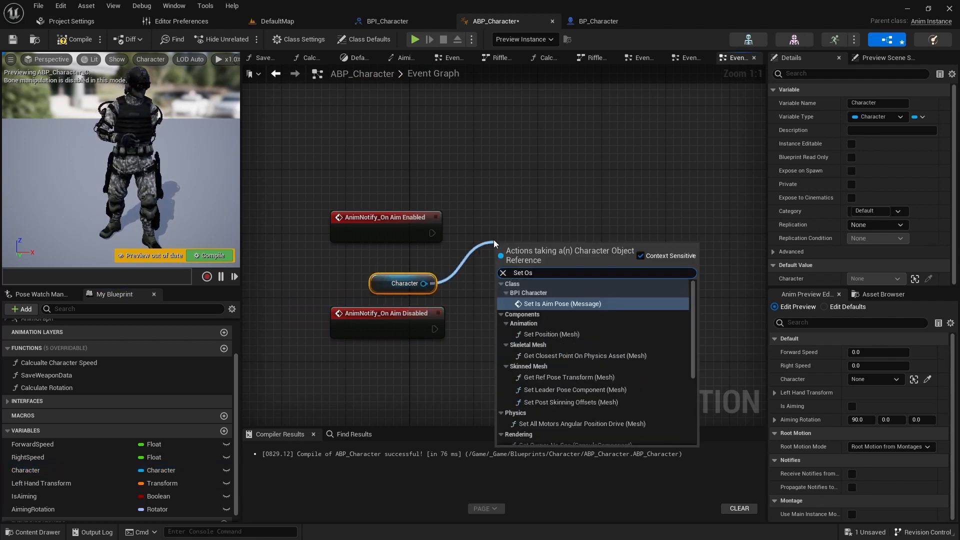
{"action": "left_click", "coordinate": [561, 304]}
{"action": "type", "text": "Set"}
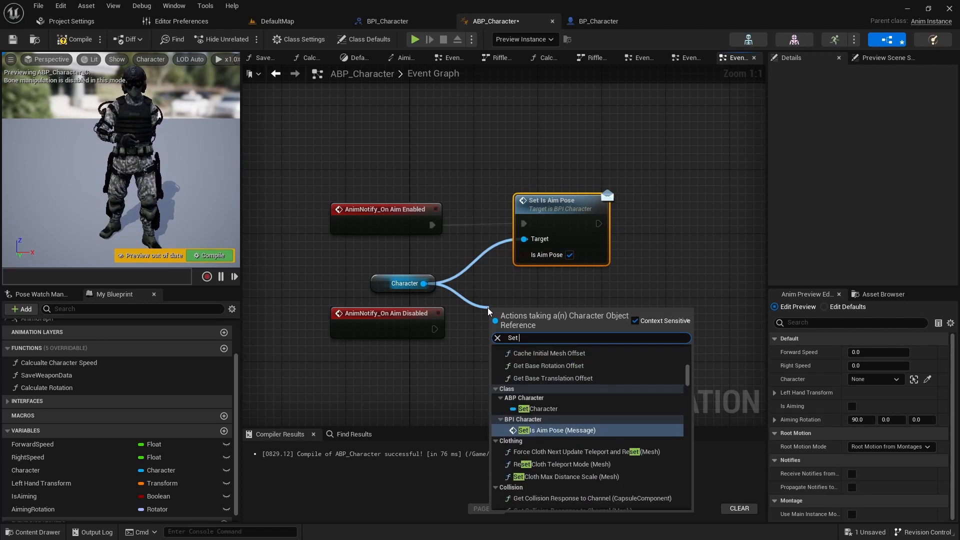
{"action": "left_click", "coordinate": [558, 430]}
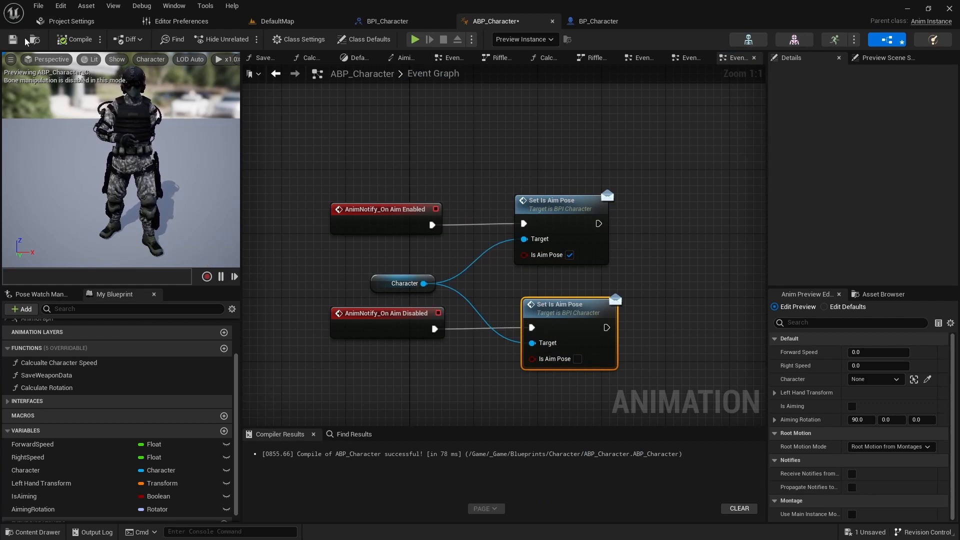
{"action": "left_click", "coordinate": [12, 39]}
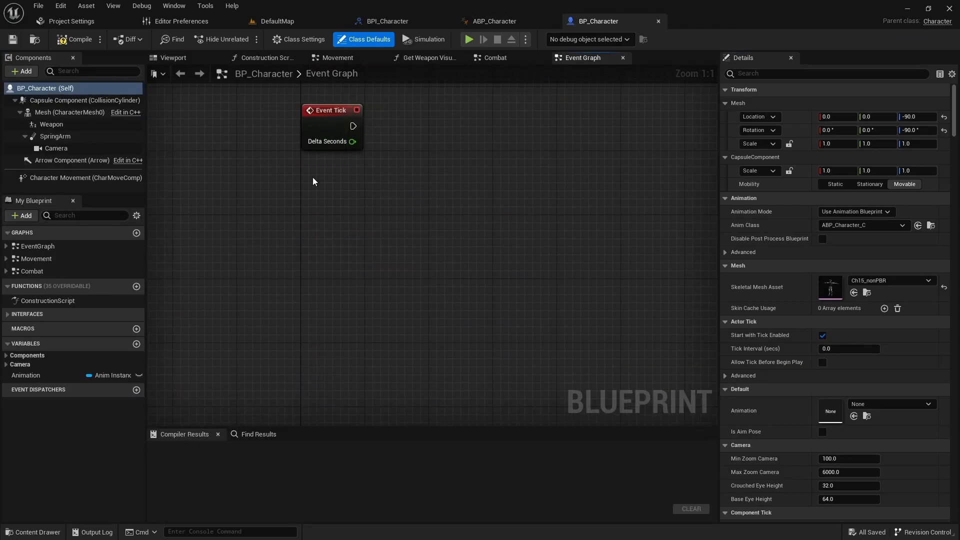
Step: Implement Event Set Is Aim Pose storing an Is Aim Pose Boolean in BP_Character, compile, and cut the nodes
{"action": "left_click", "coordinate": [8, 313]}
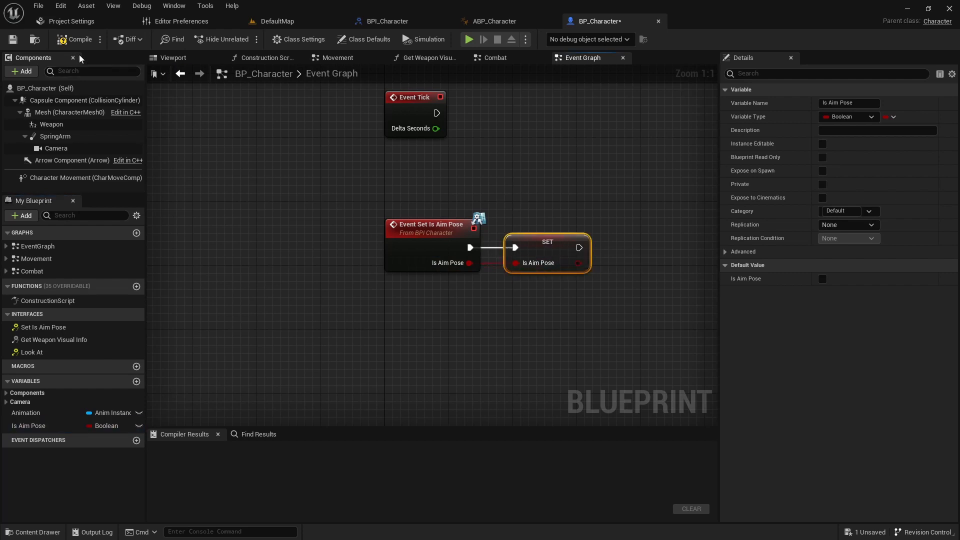
{"action": "left_click", "coordinate": [78, 39]}
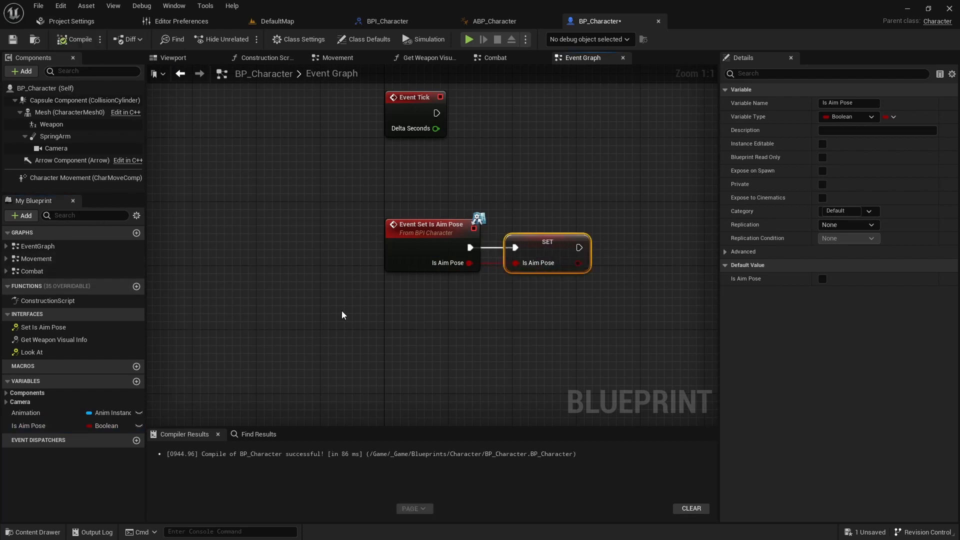
{"action": "right_click", "coordinate": [410, 248]}
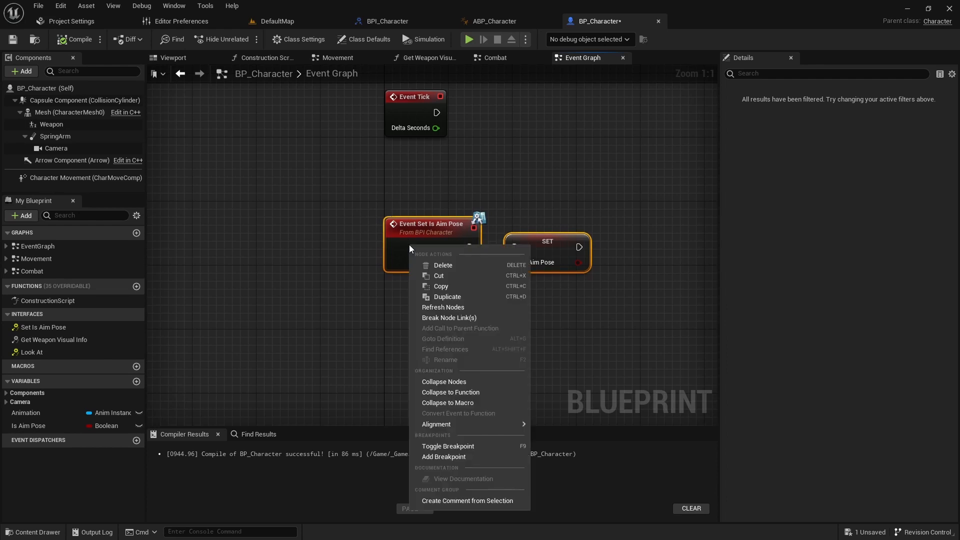
{"action": "mouse_move", "coordinate": [458, 279]}
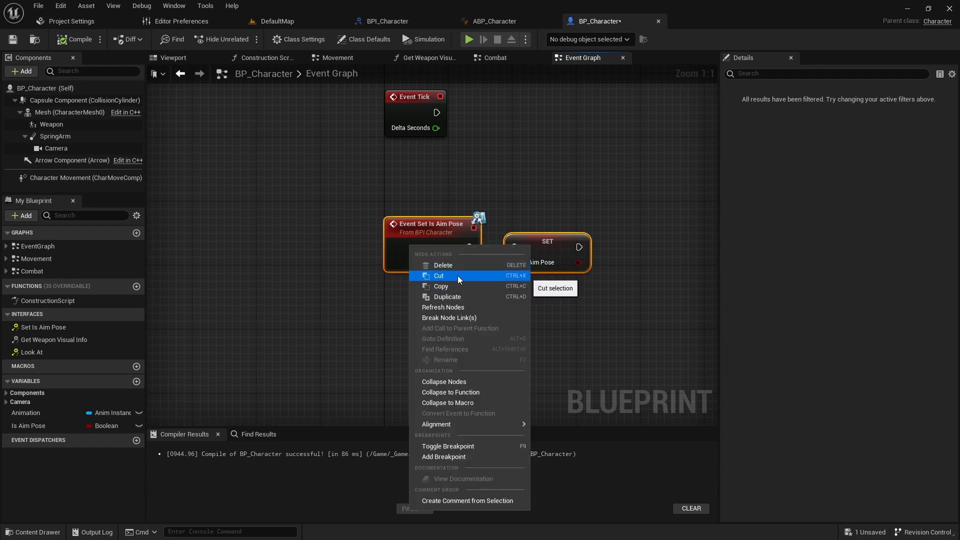
{"action": "left_click", "coordinate": [438, 275]}
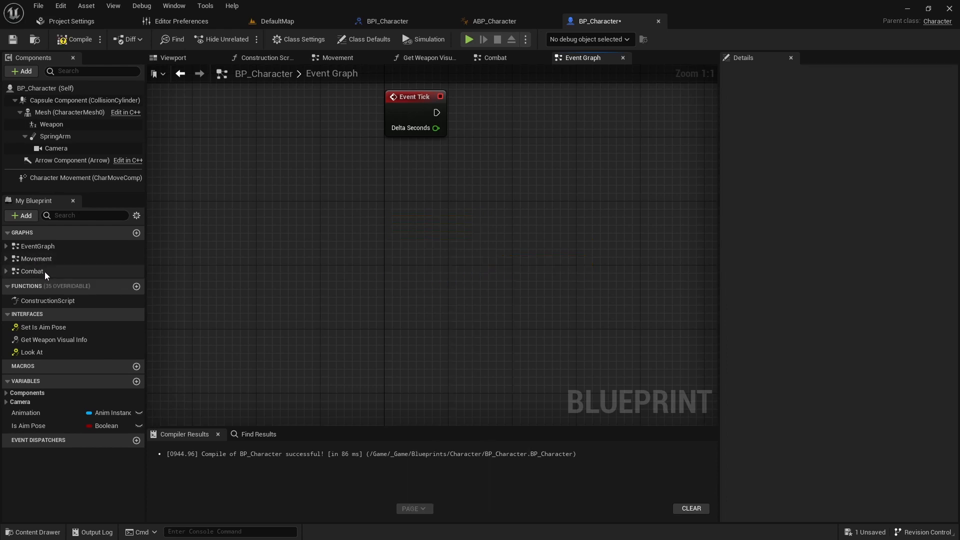
Step: Paste the nodes into Combat, gate Attack behind a Branch on Is Aim Pose, and start a play test
{"action": "key", "text": "ctrl+v"}
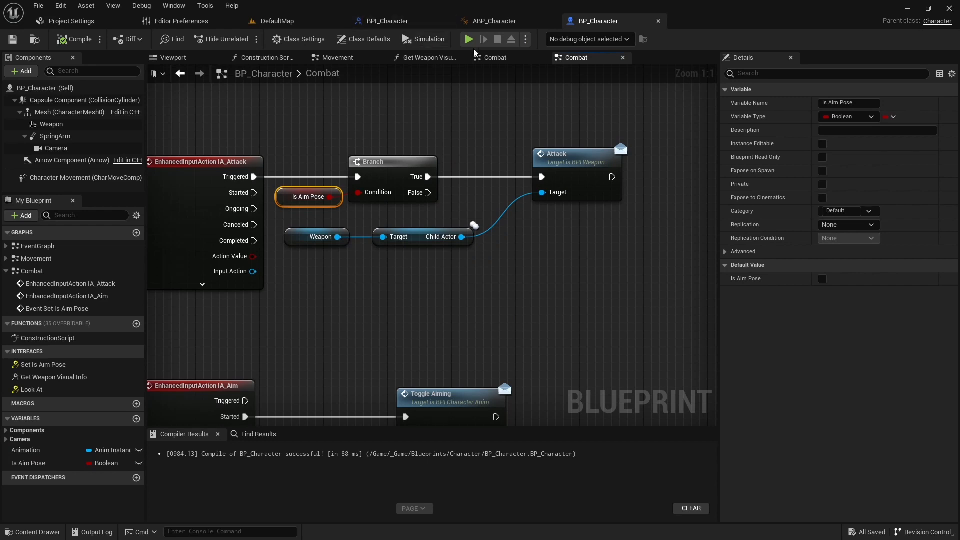
{"action": "left_click", "coordinate": [469, 39]}
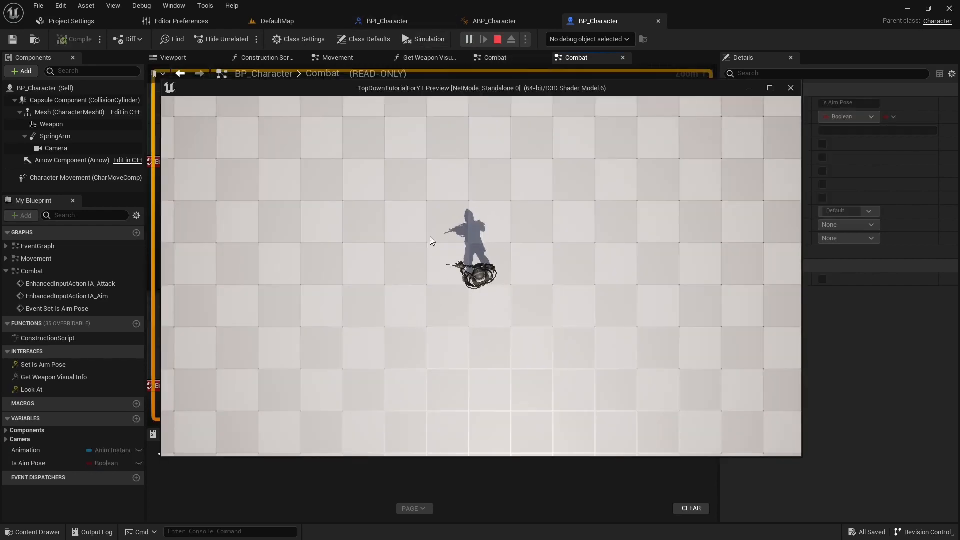